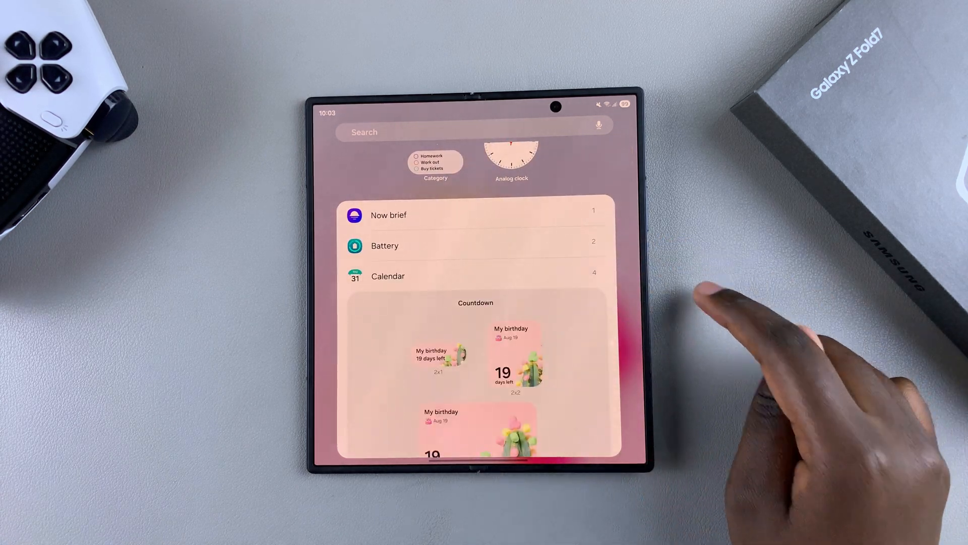
Step: Add the 4x2 Calendar month widget from the widget list to the home screen
scroll("down", 3)
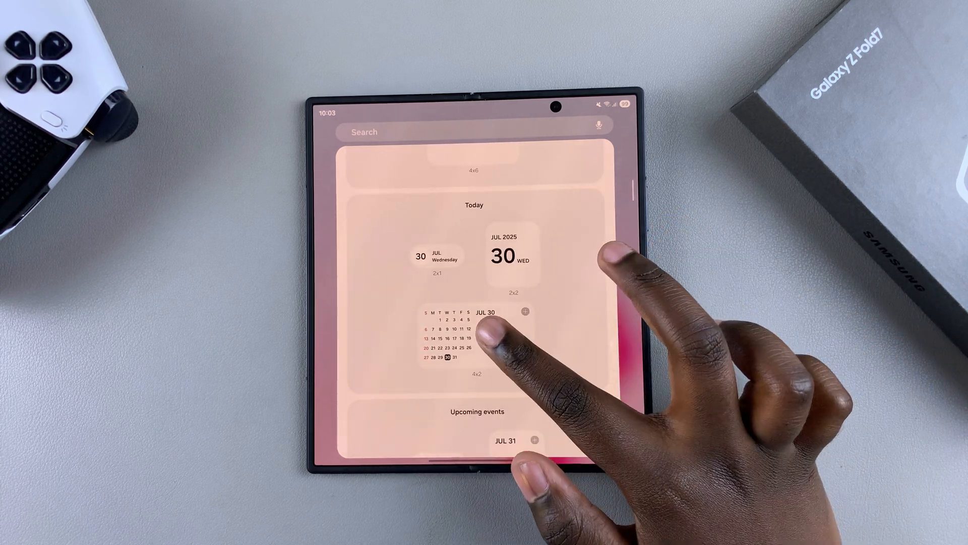
left_click(525, 312)
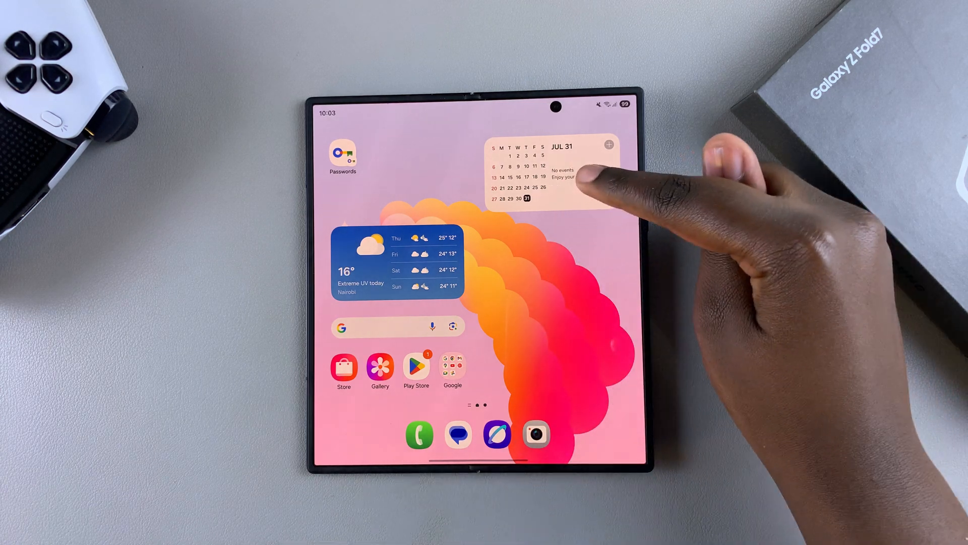
Step: Drag the Calendar widget into place beside the weather widget and drop it
left_click_drag(559, 170, 550, 238)
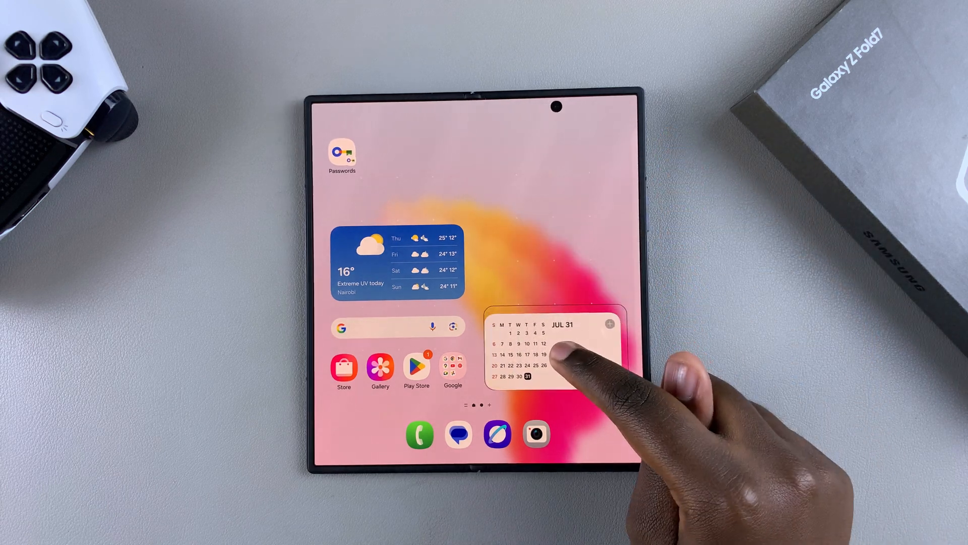
left_click_drag(543, 345, 549, 179)
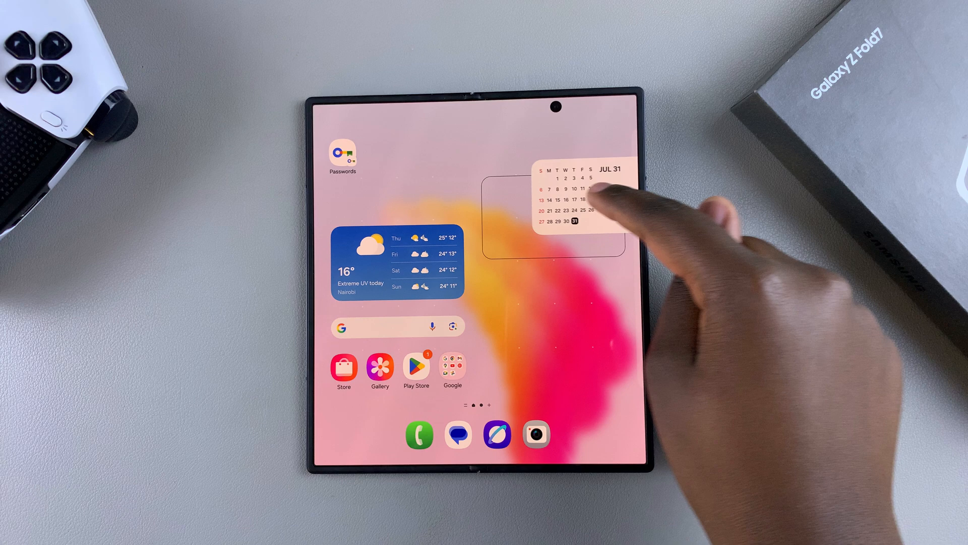
left_click_drag(565, 198, 555, 312)
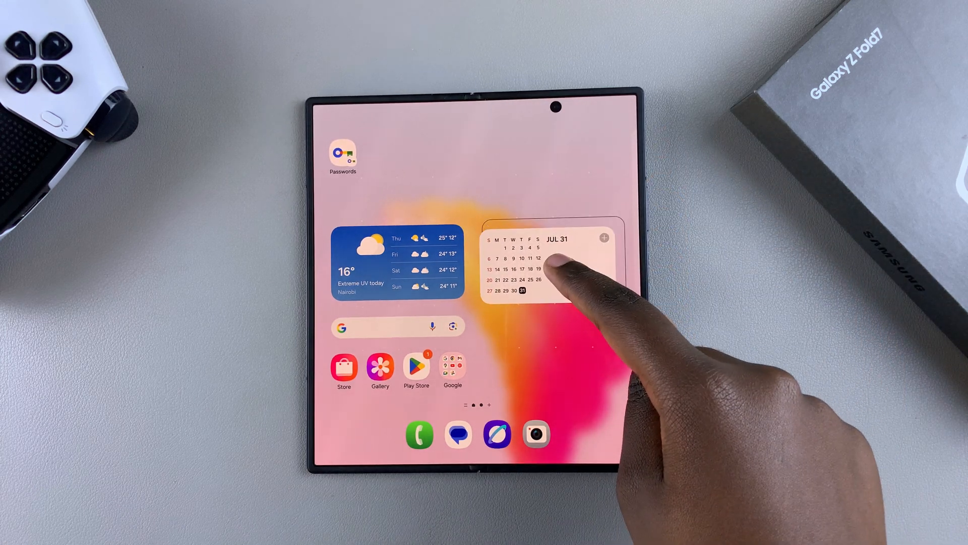
left_click(537, 269)
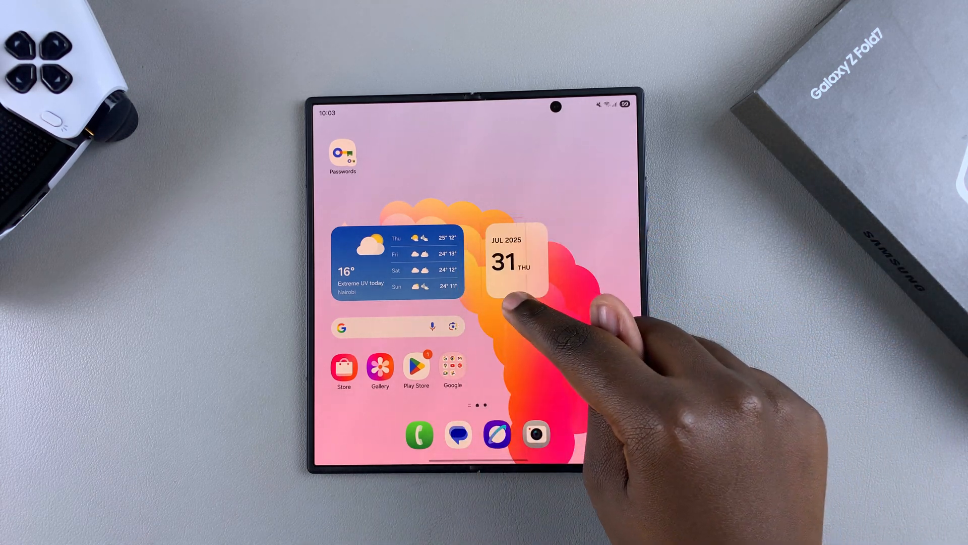
left_click(513, 259)
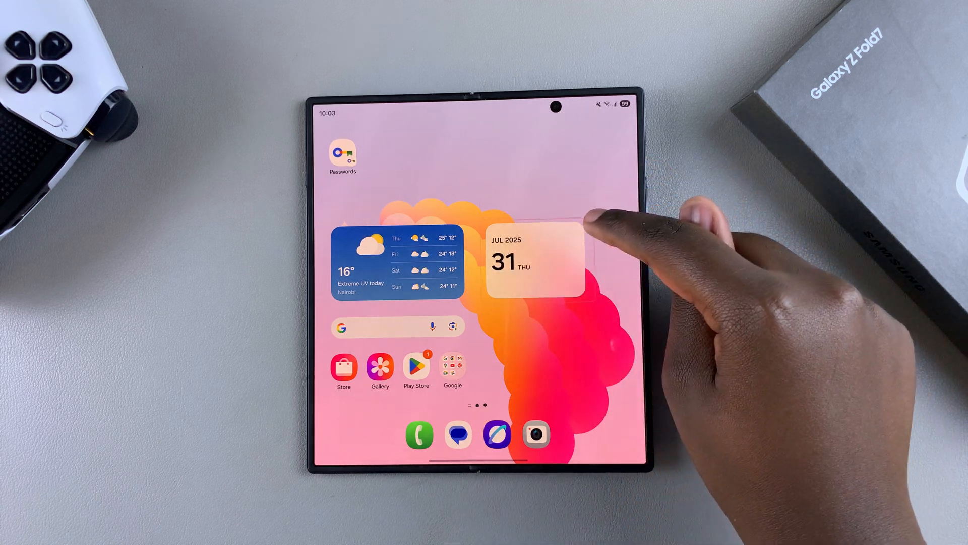
left_click(534, 259)
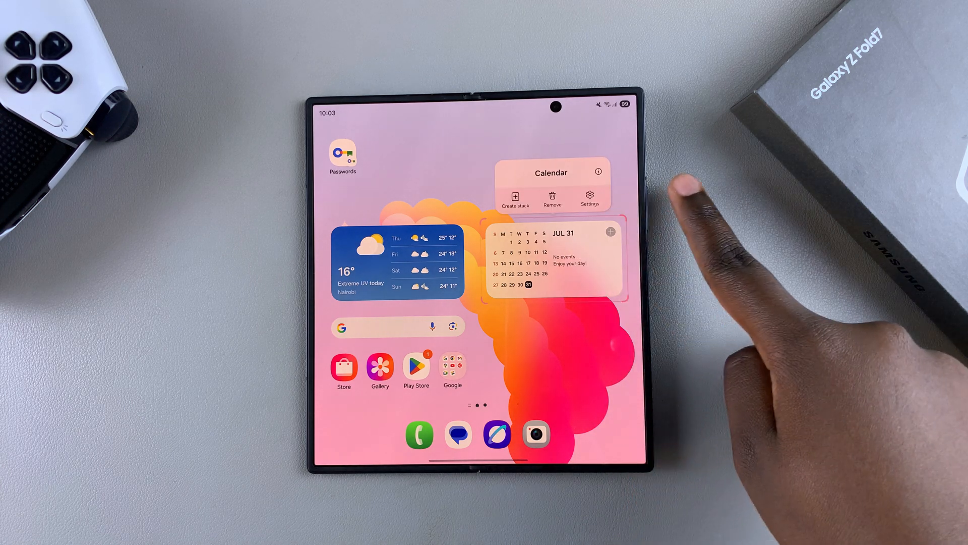
Step: In the Calendar widget settings, set Background color to Dark after trying Light
left_click(590, 194)
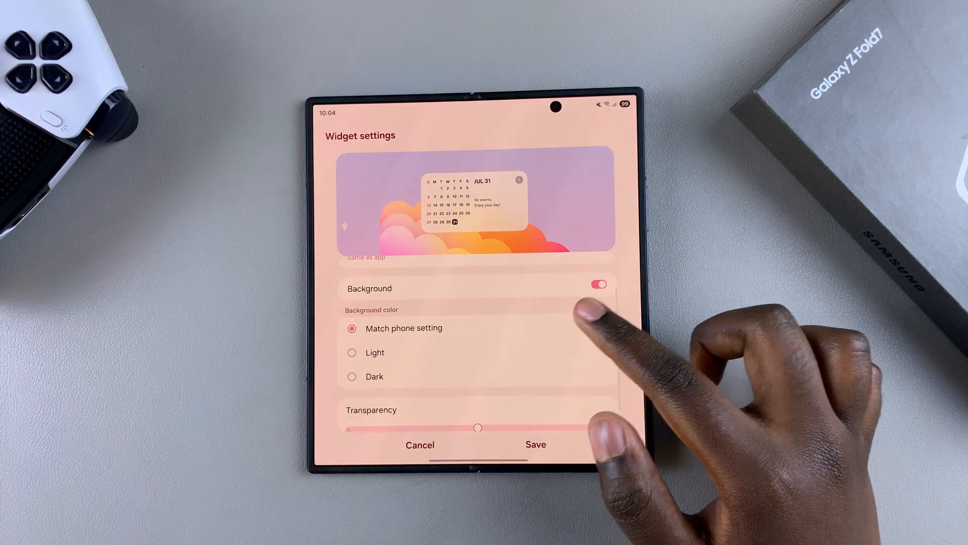
left_click(352, 351)
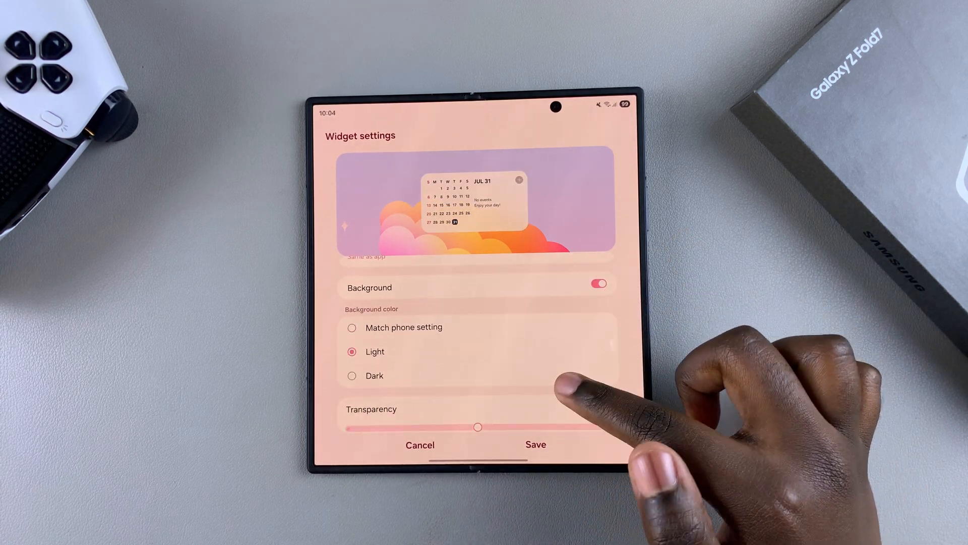
left_click(352, 328)
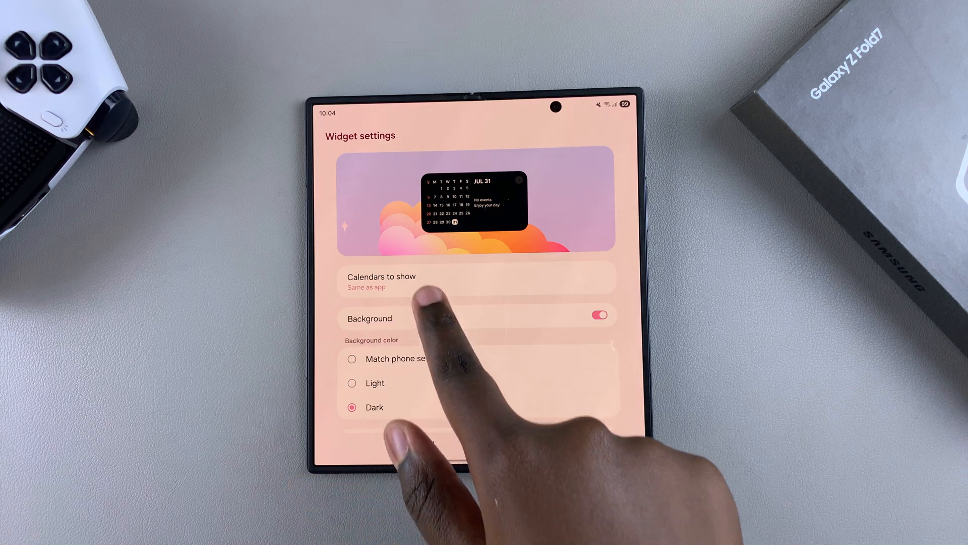
Step: Review Calendars to show, then save the widget settings with the dark background
left_click(381, 281)
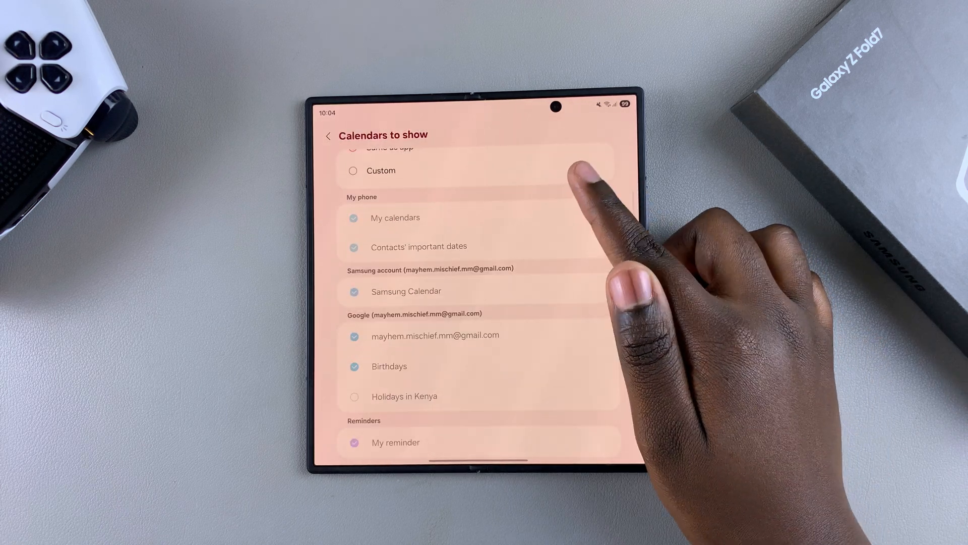
left_click(328, 135)
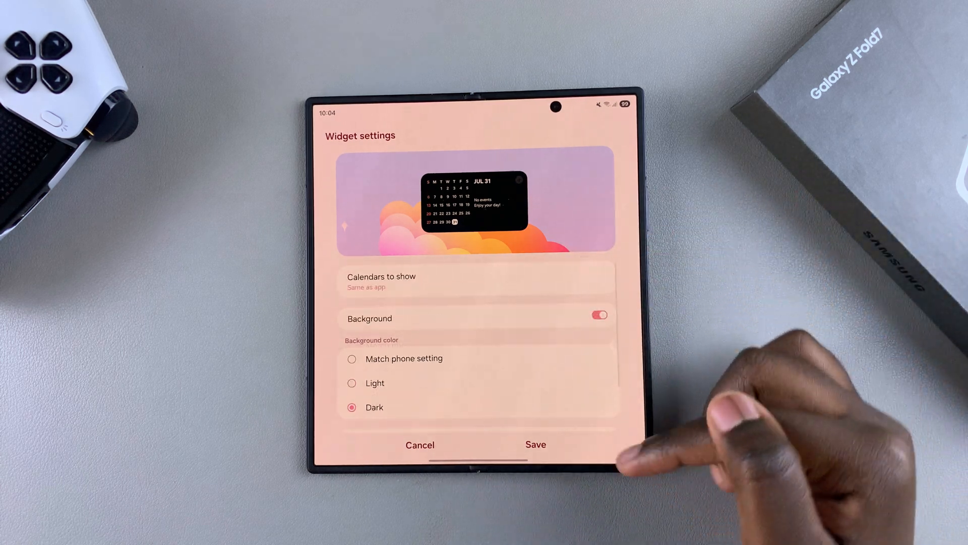
left_click(535, 444)
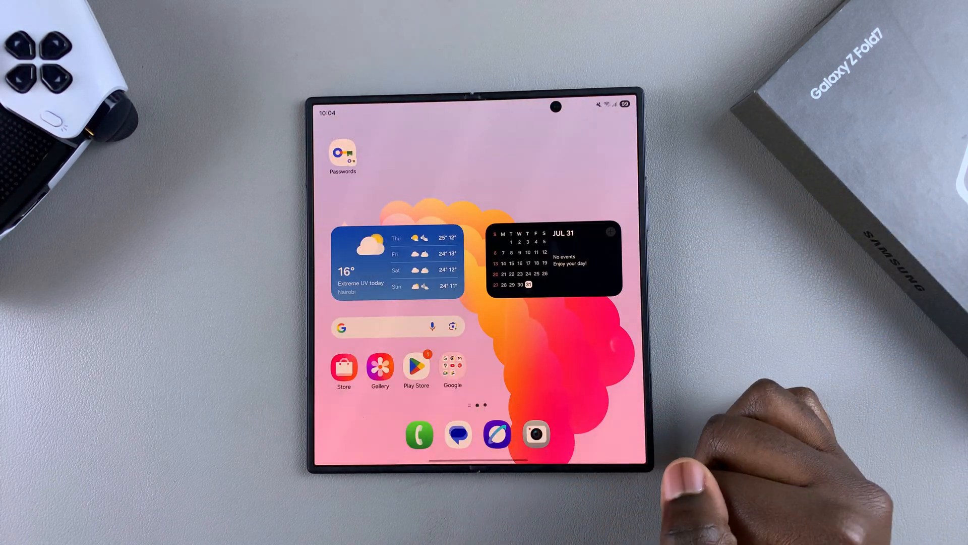